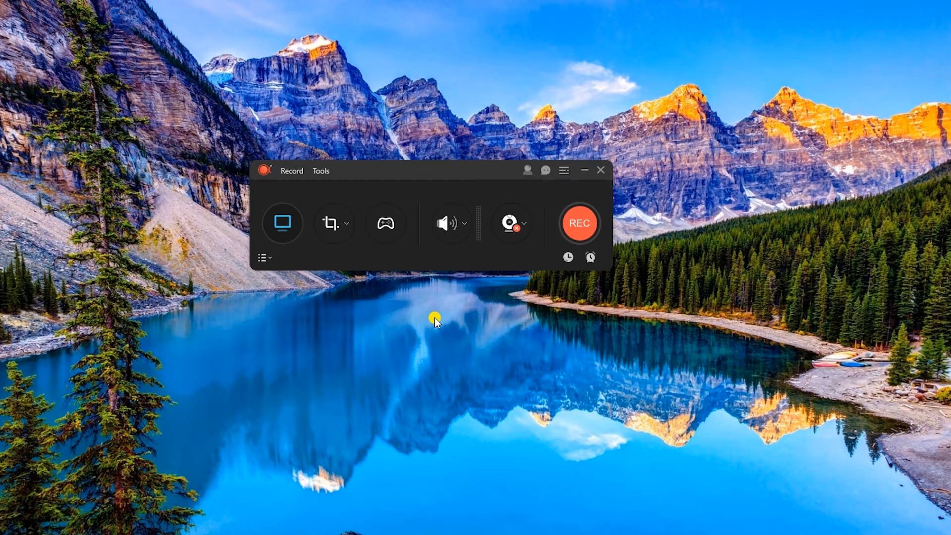
Step: Switch to Game mode and review the Settings' Video options (MP4, 24 fps) down to Mouse options
{"action": "left_click", "coordinate": [562, 171]}
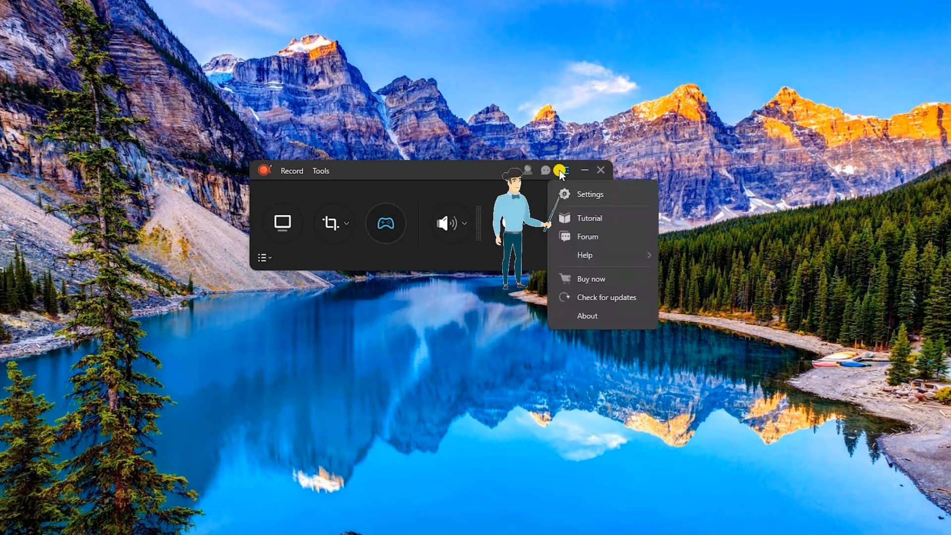
{"action": "left_click", "coordinate": [590, 194]}
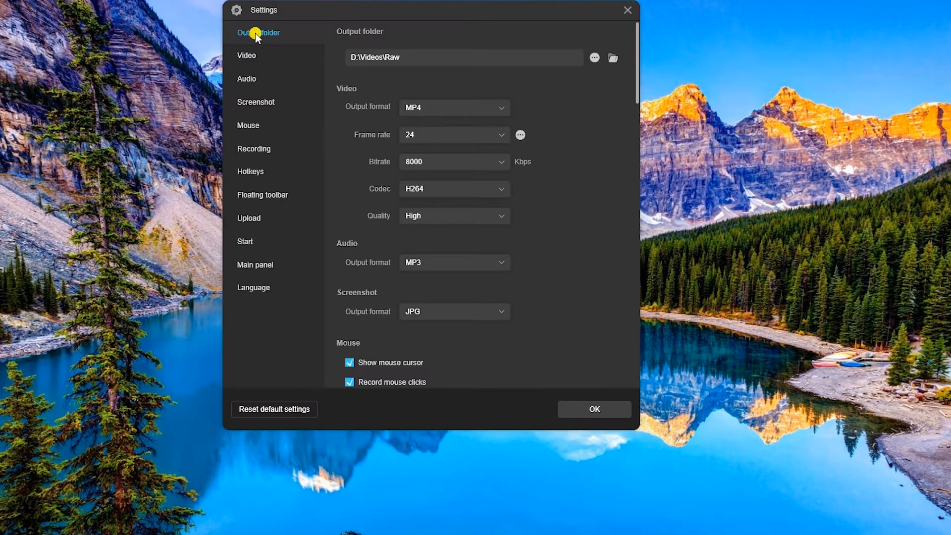
{"action": "left_click", "coordinate": [247, 55]}
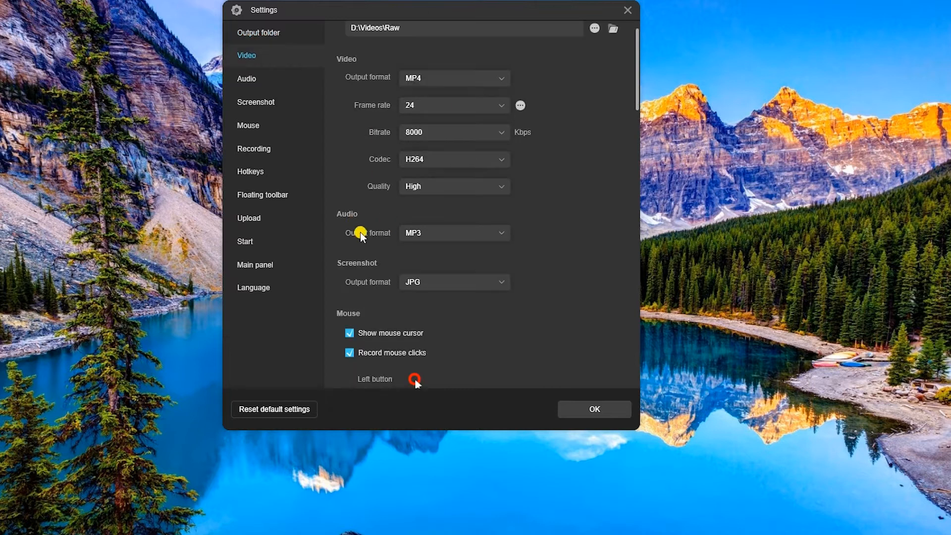
{"action": "scroll", "scroll_direction": "down", "scroll_amount": 3}
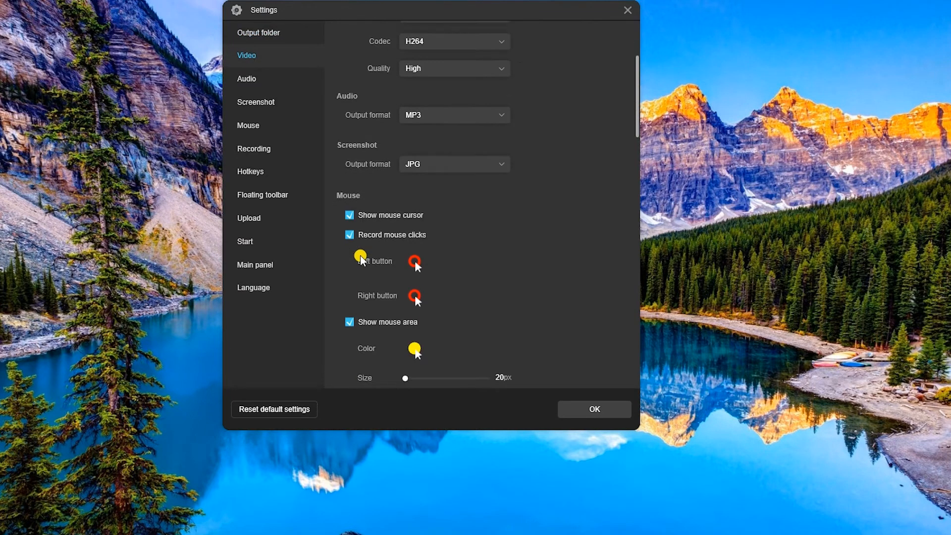
{"action": "left_click", "coordinate": [250, 172]}
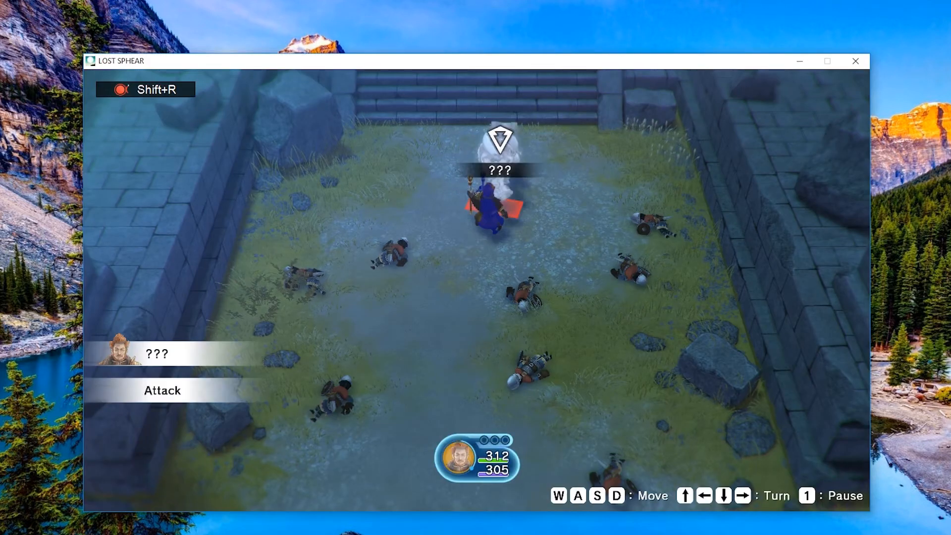
Step: Record the LOST SPHEAR battle in game mode, starting capture with Shift+R
{"action": "left_click", "coordinate": [162, 389]}
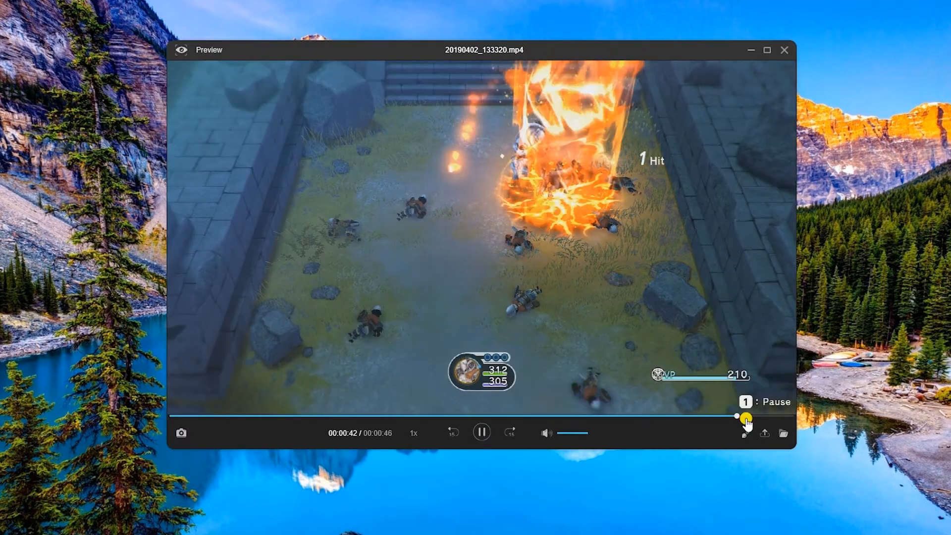
Step: Seek 20190402_133320.mp4 to near its end, then back about a second
{"action": "left_click_drag", "start_coordinate": [745, 416], "coordinate": [704, 417]}
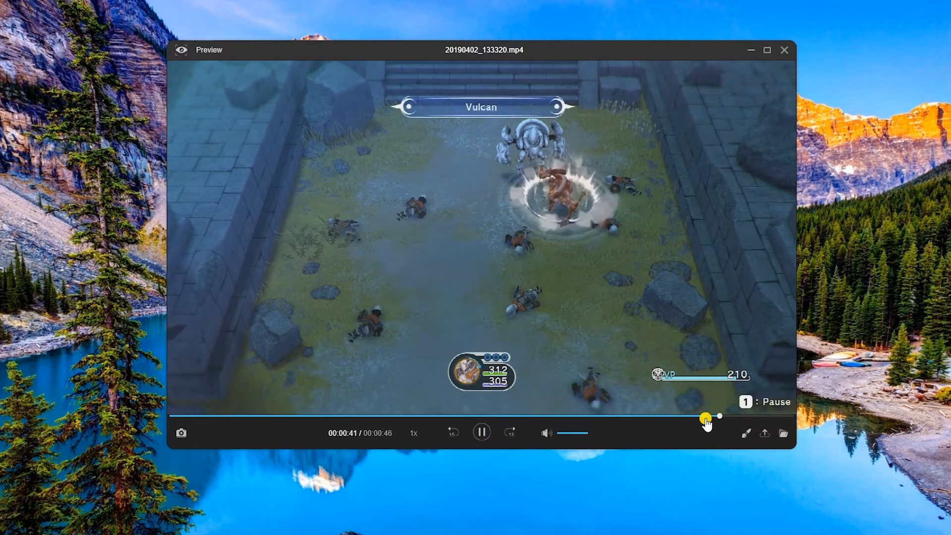
{"action": "left_click_drag", "start_coordinate": [703, 416], "coordinate": [750, 416]}
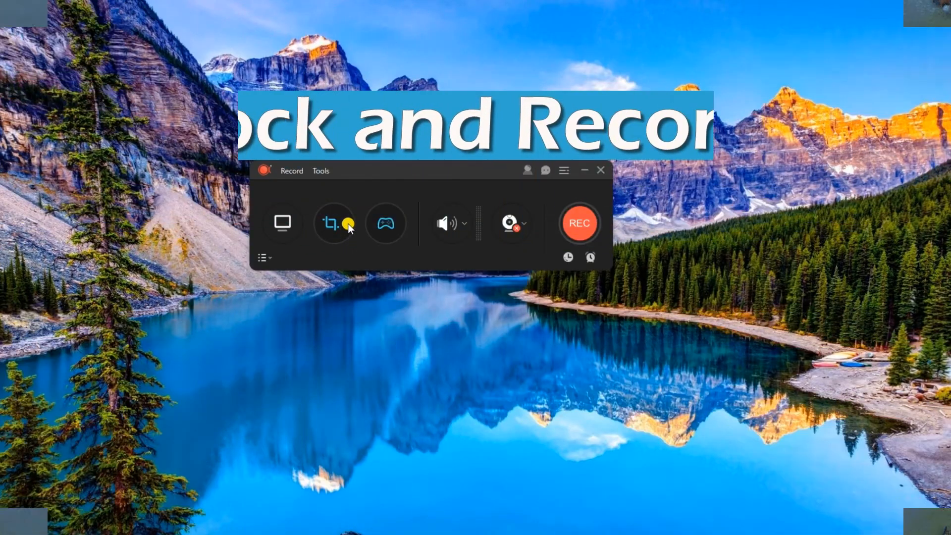
Step: Change the recording area from a region to Lock and record window
{"action": "left_click", "coordinate": [346, 222]}
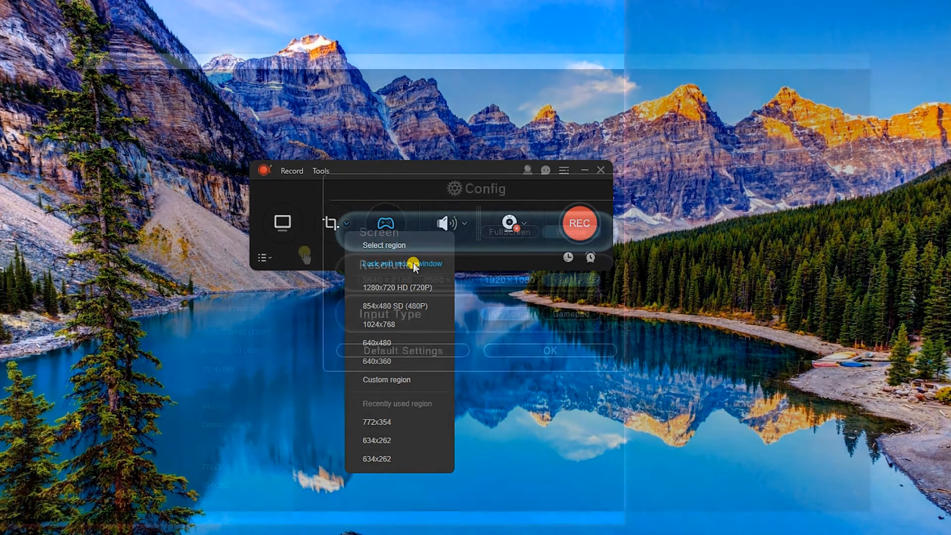
{"action": "left_click", "coordinate": [579, 222]}
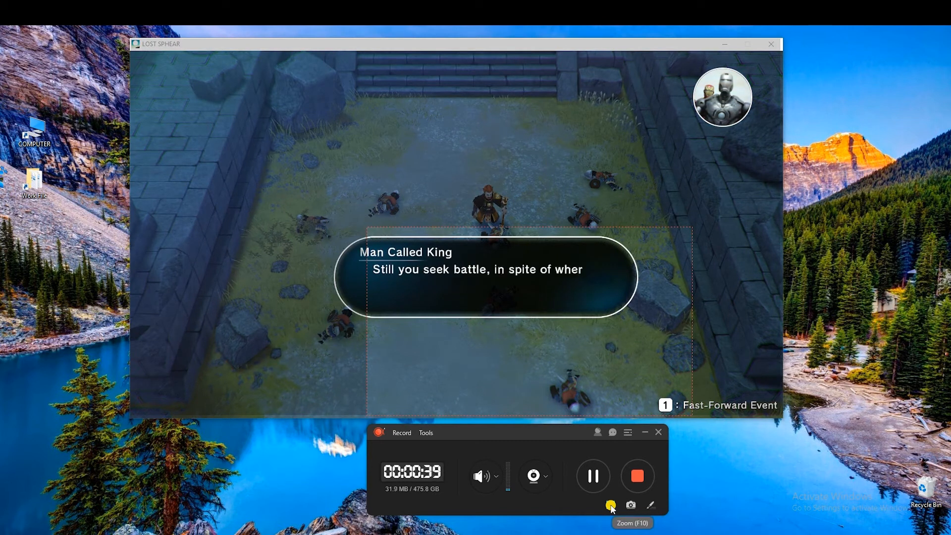
Step: Use Zoom during the locked-window recording, stop it, and preview 20190402_140331.mp4
{"action": "left_click", "coordinate": [611, 505]}
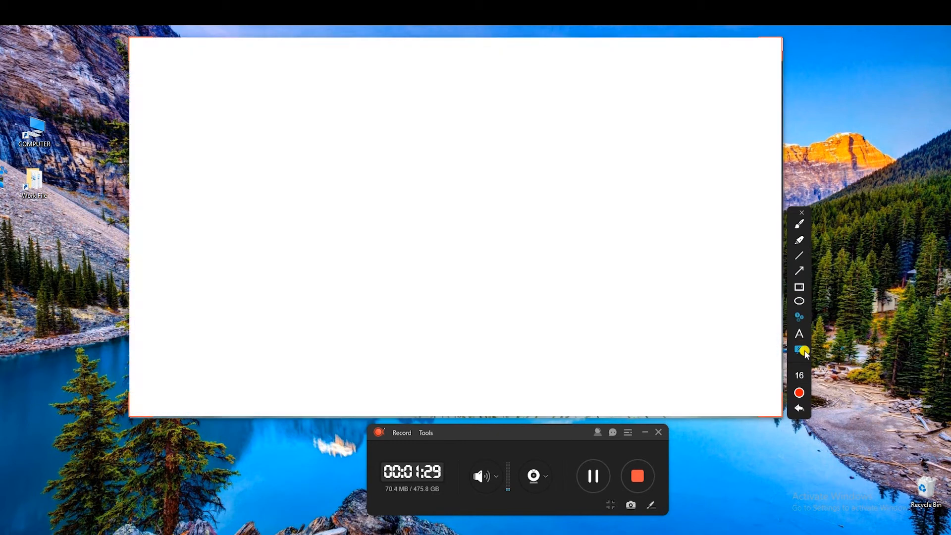
{"action": "left_click", "coordinate": [637, 475]}
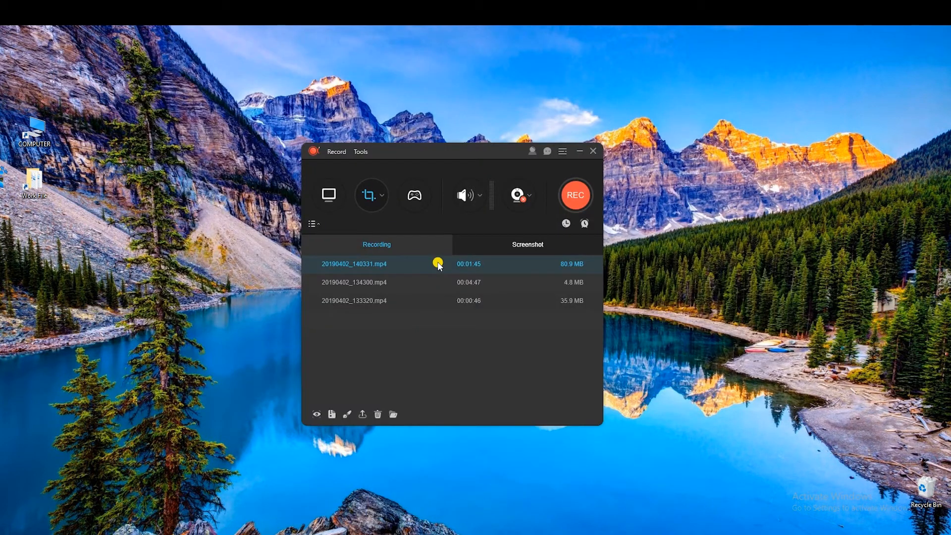
{"action": "double_click", "coordinate": [354, 264]}
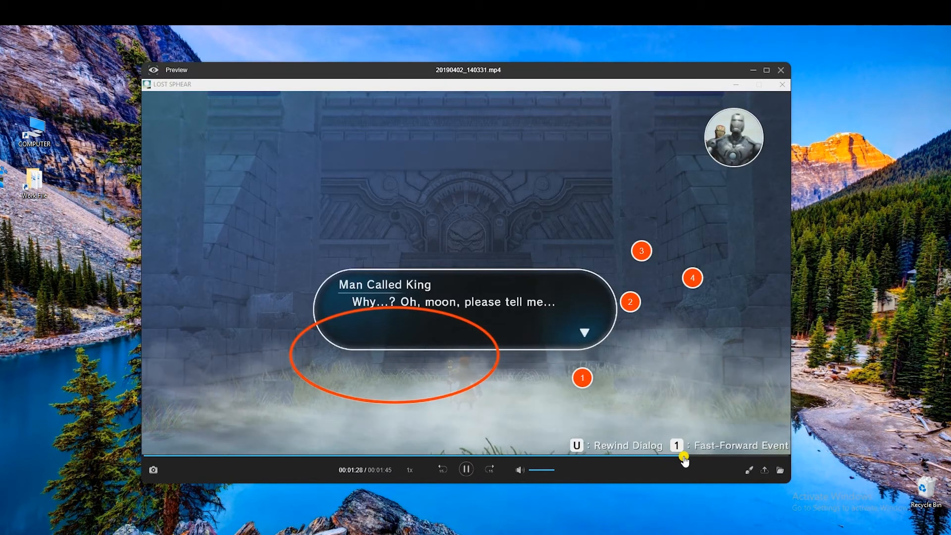